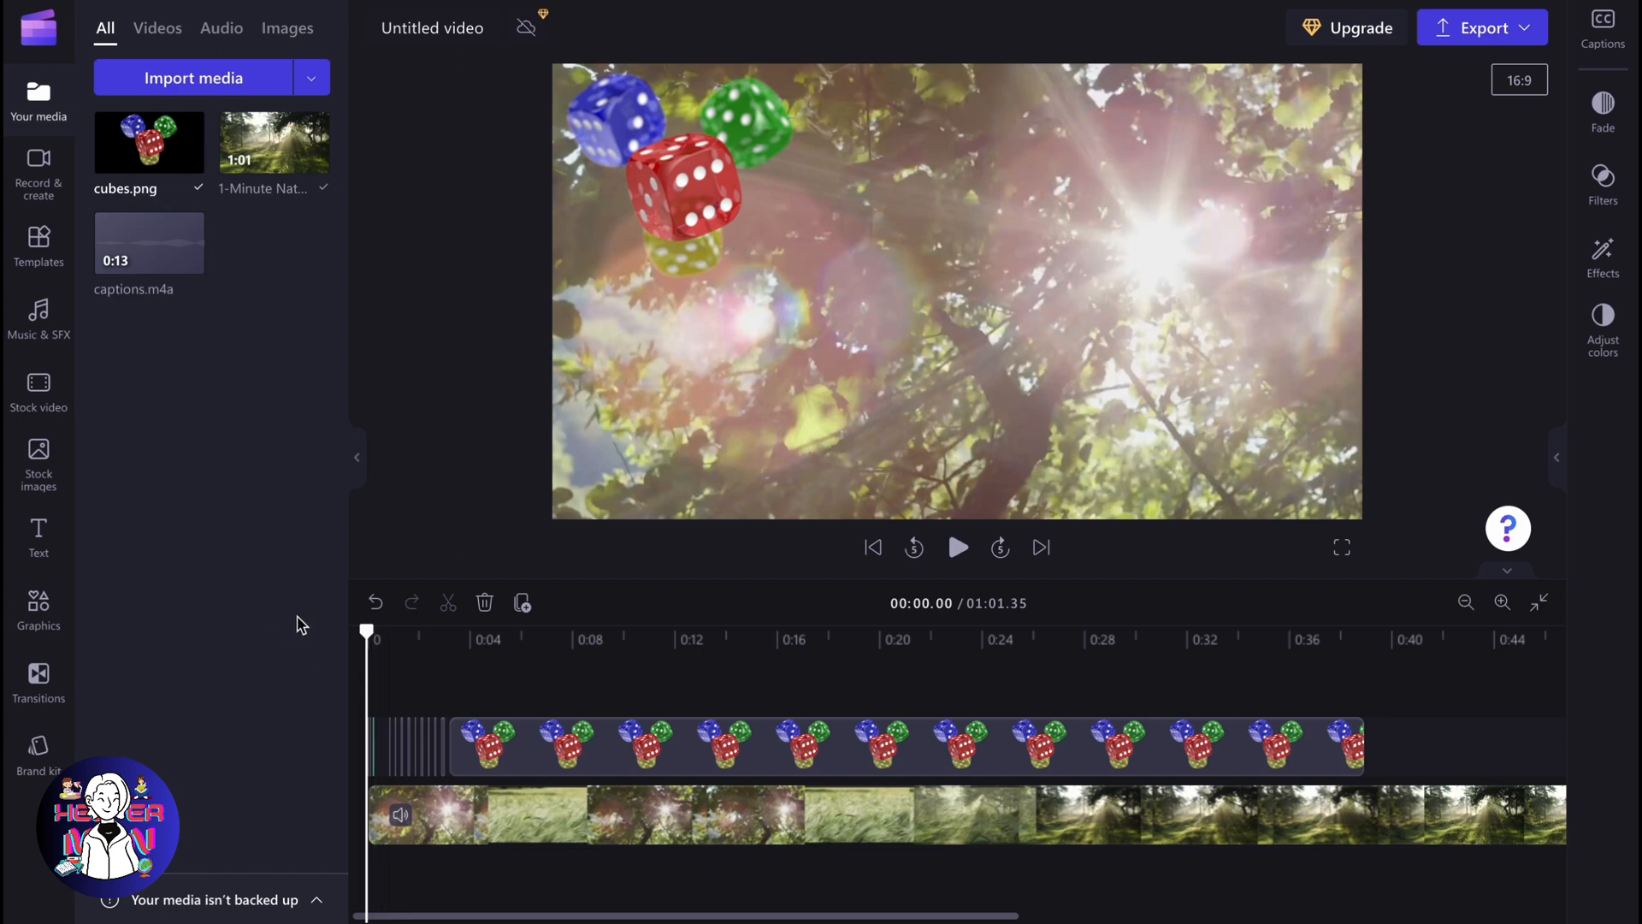
pyautogui.moveTo(292, 626)
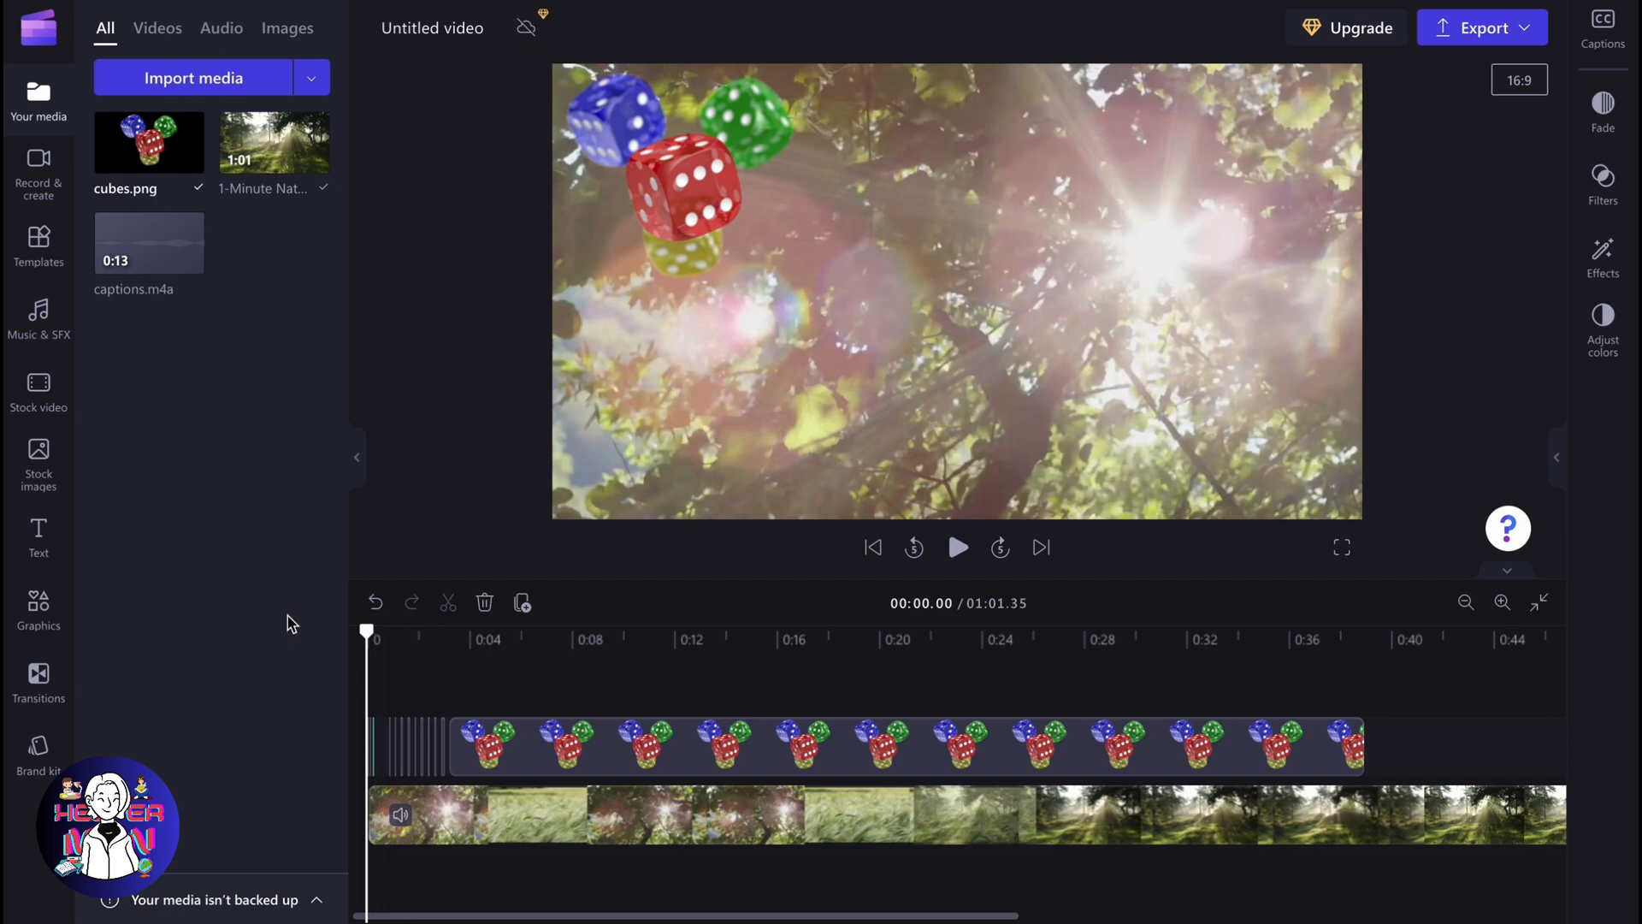
pyautogui.moveTo(39, 159)
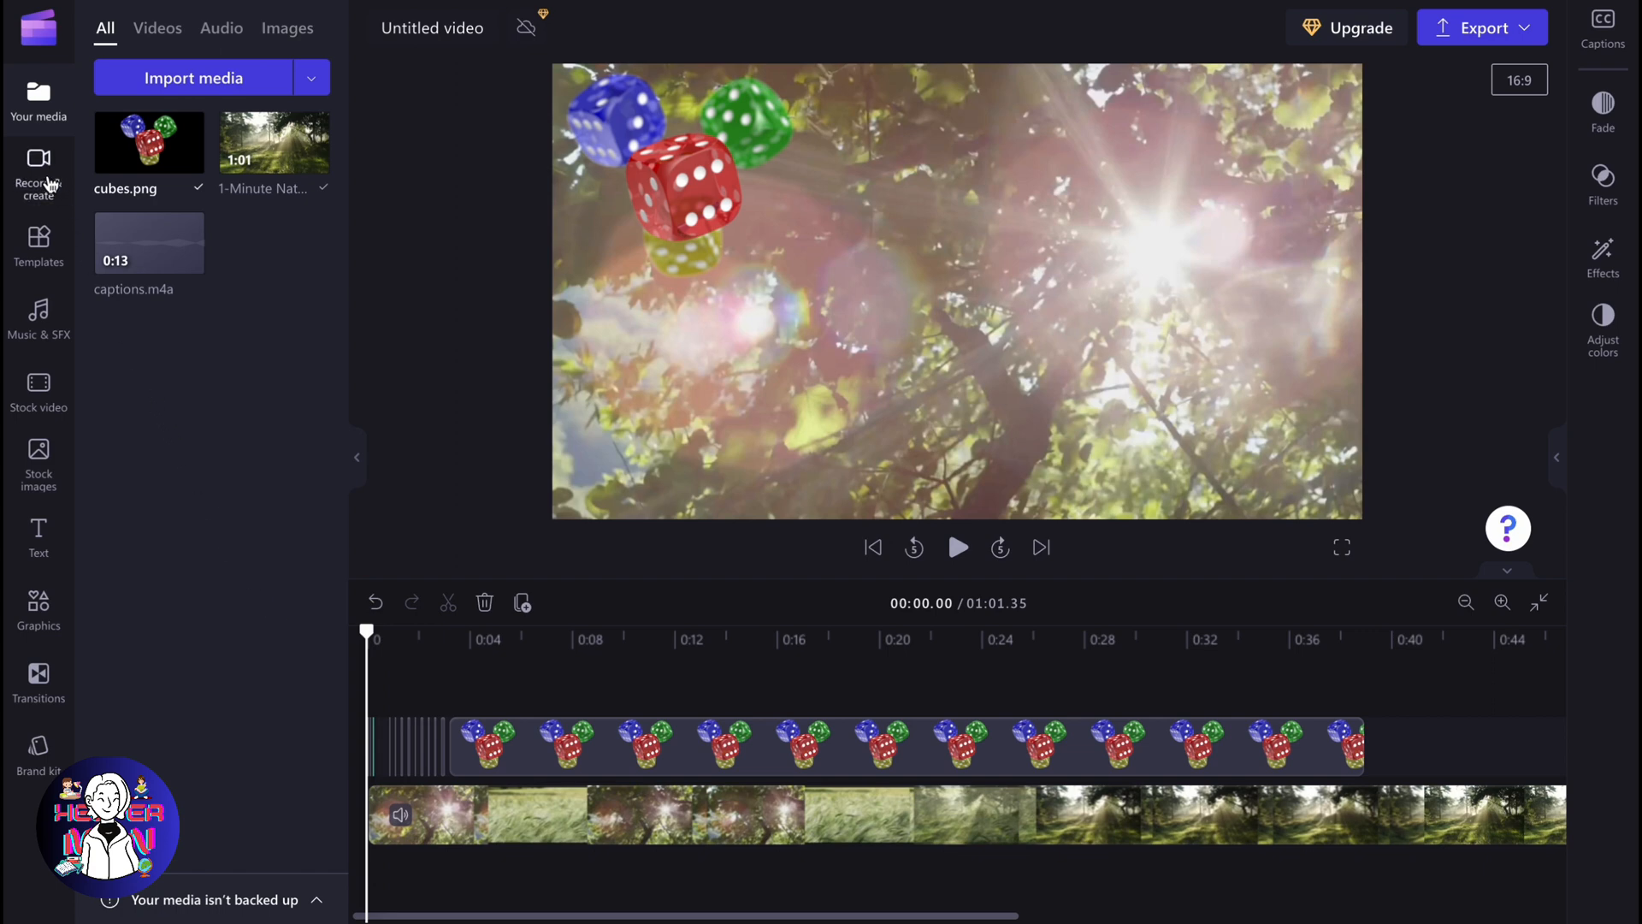
# Step: Show the Record & create options in the left sidebar
pyautogui.click(38, 167)
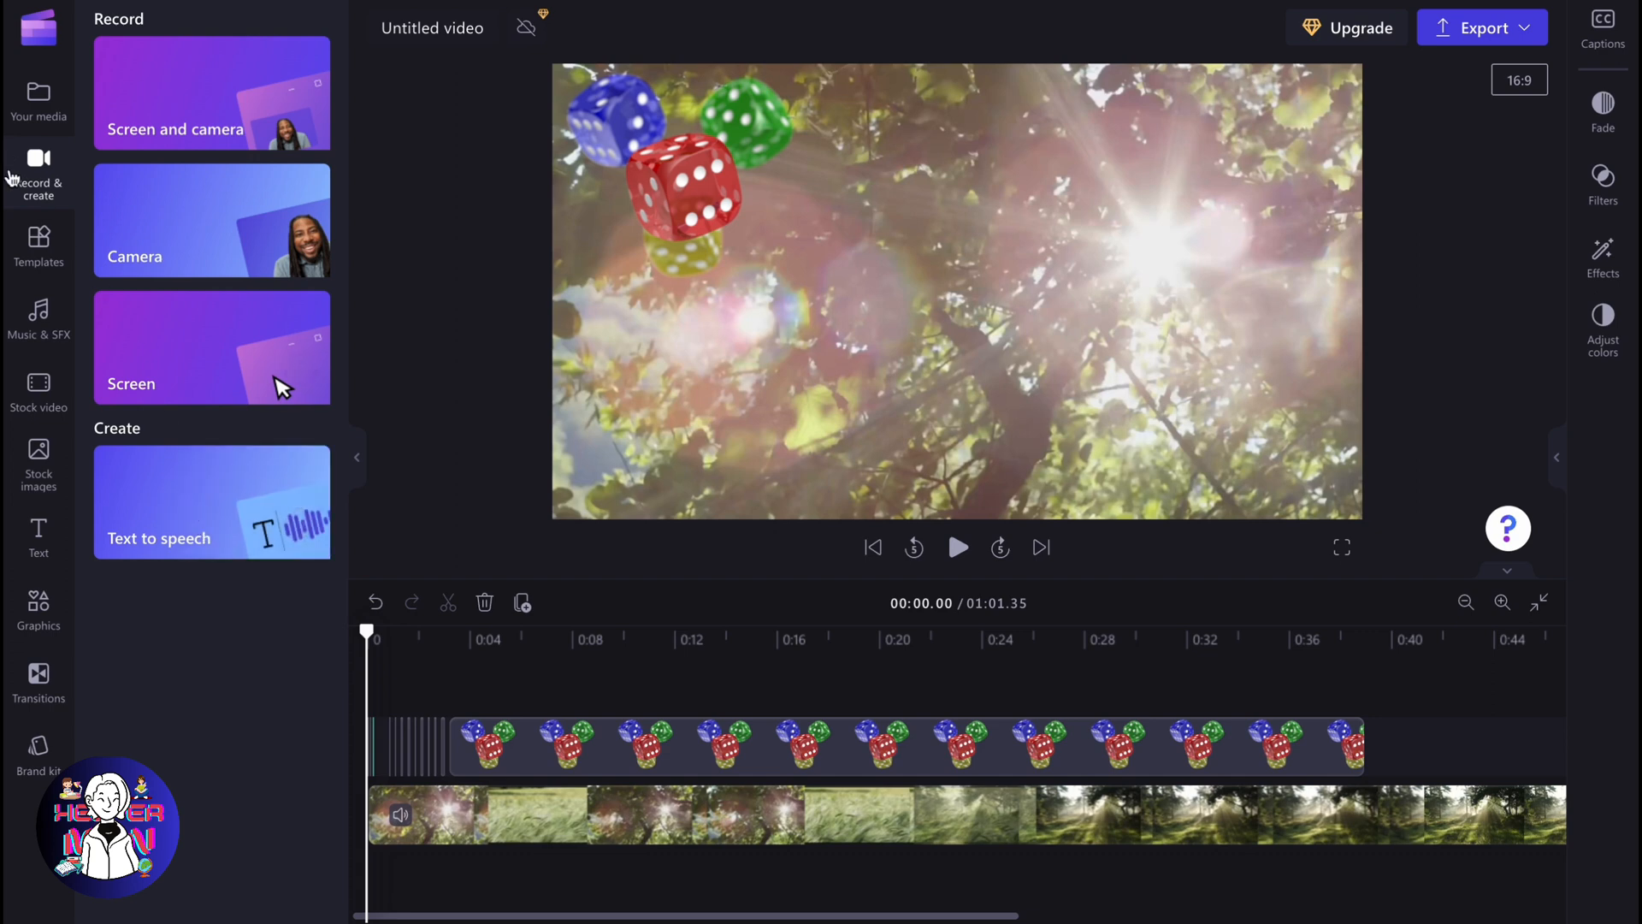
pyautogui.moveTo(193, 496)
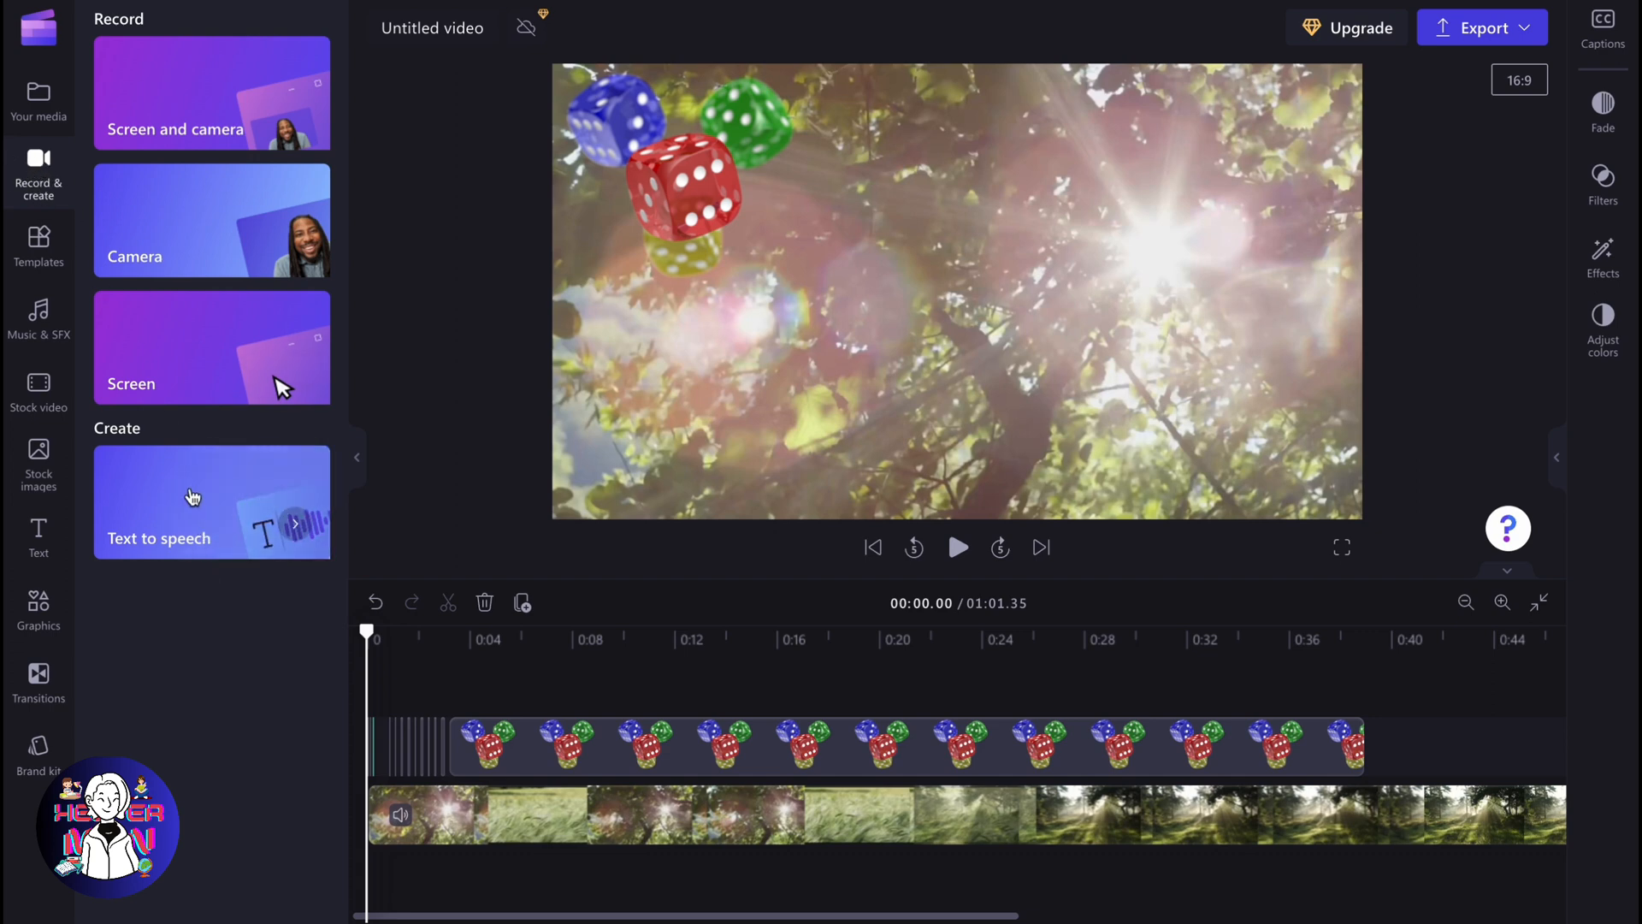
pyautogui.click(210, 501)
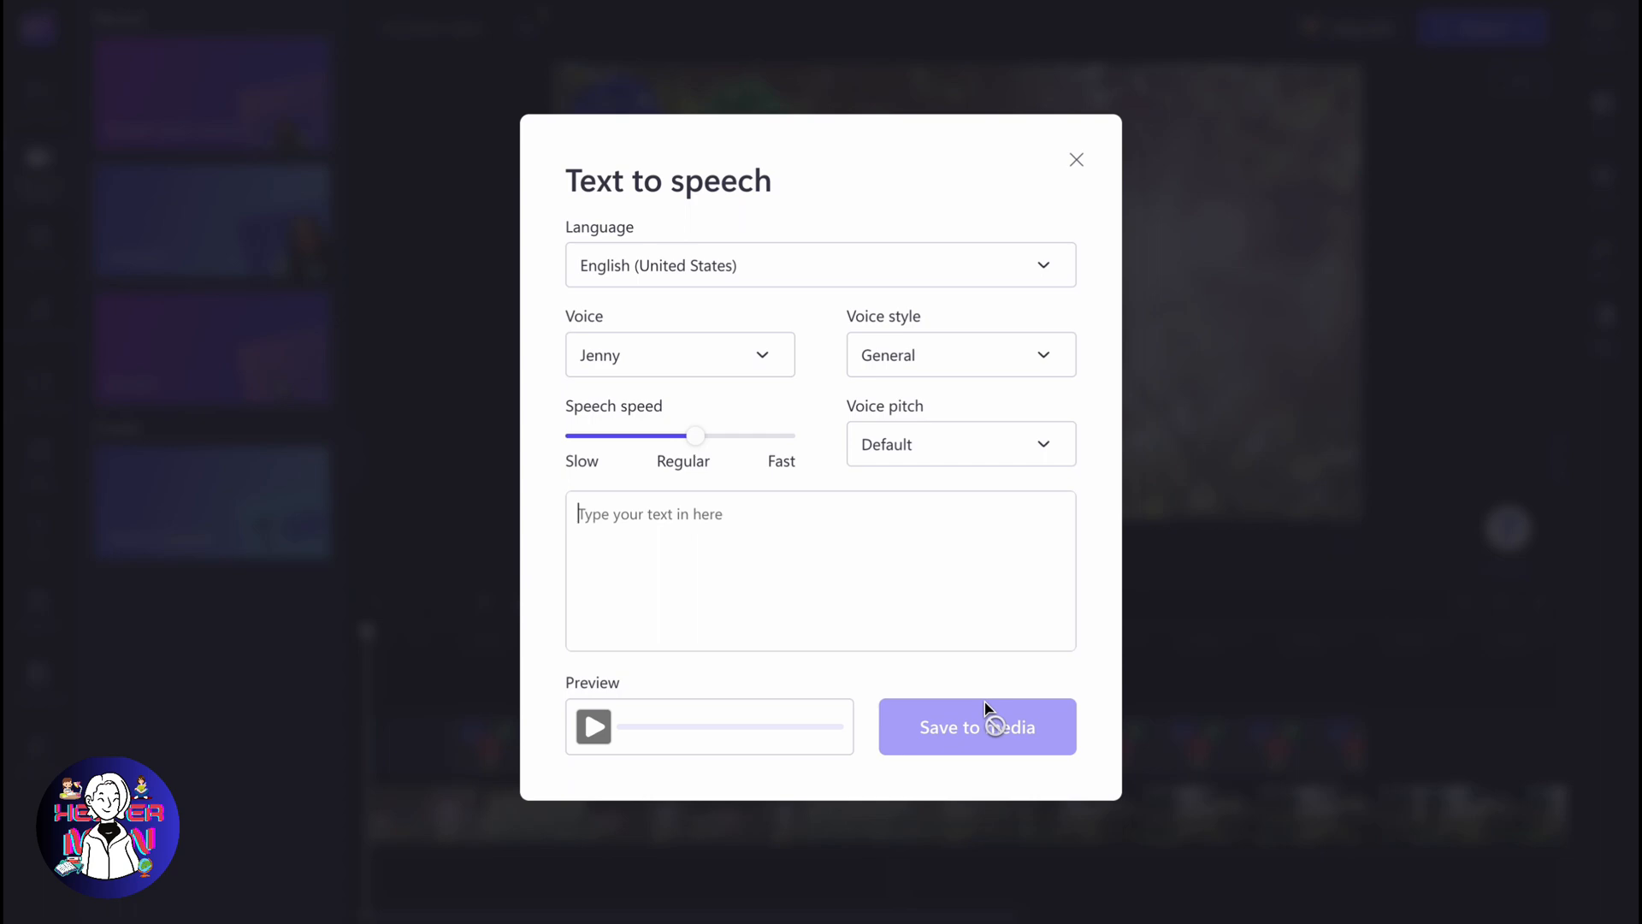
pyautogui.click(1076, 159)
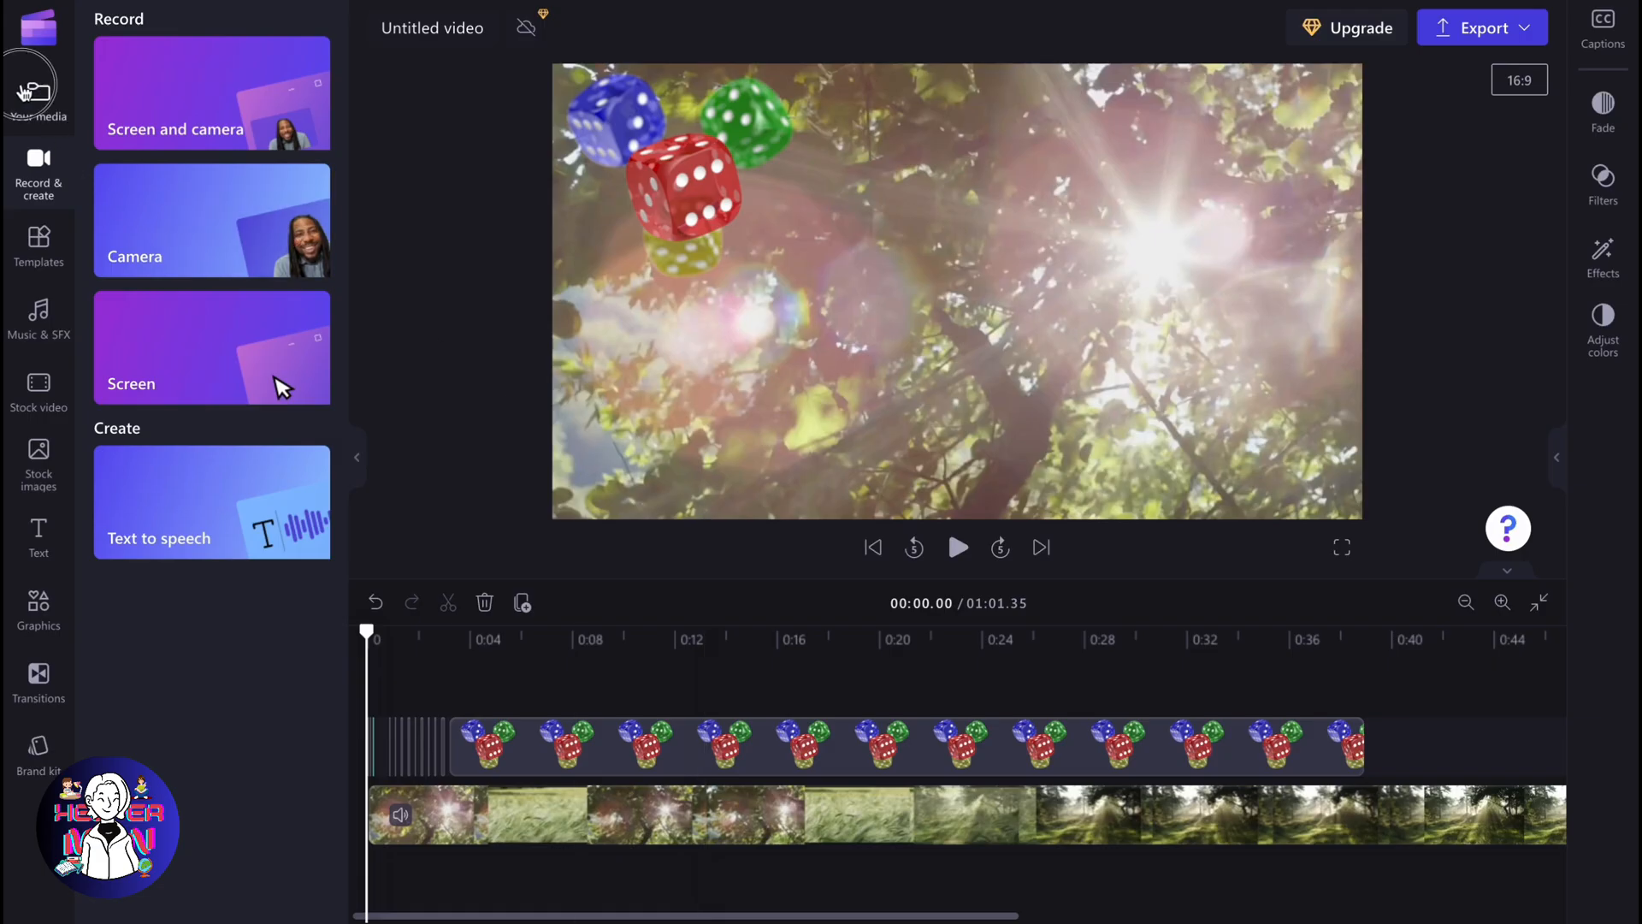
# Step: Return via Your media to Record & create and launch a Screen recording session
pyautogui.click(37, 102)
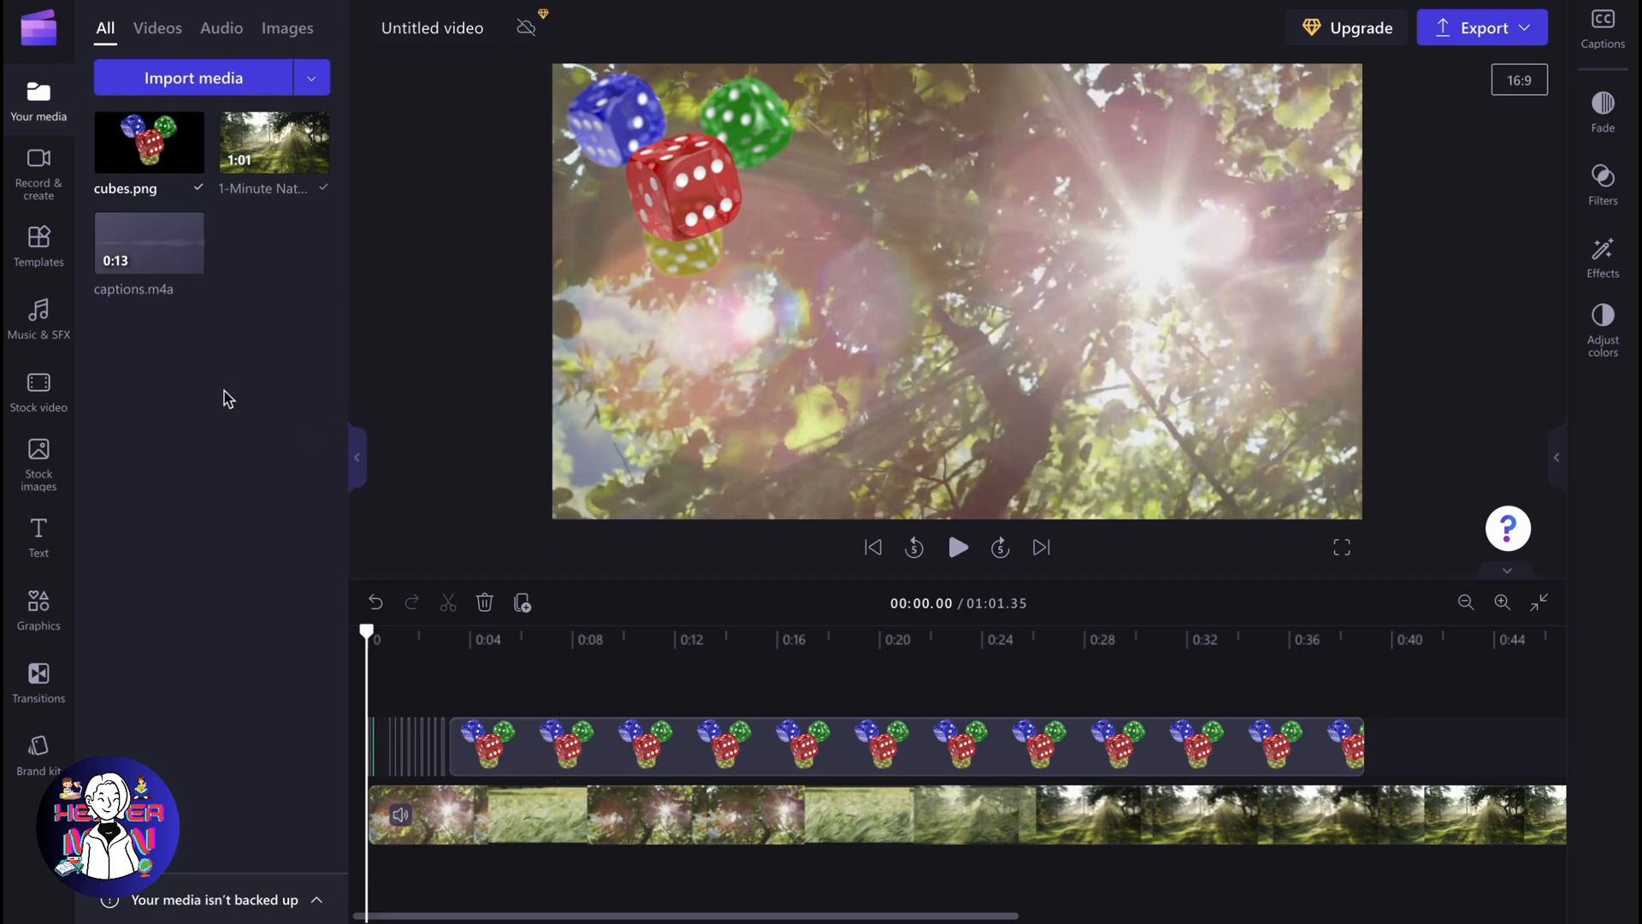
pyautogui.click(38, 171)
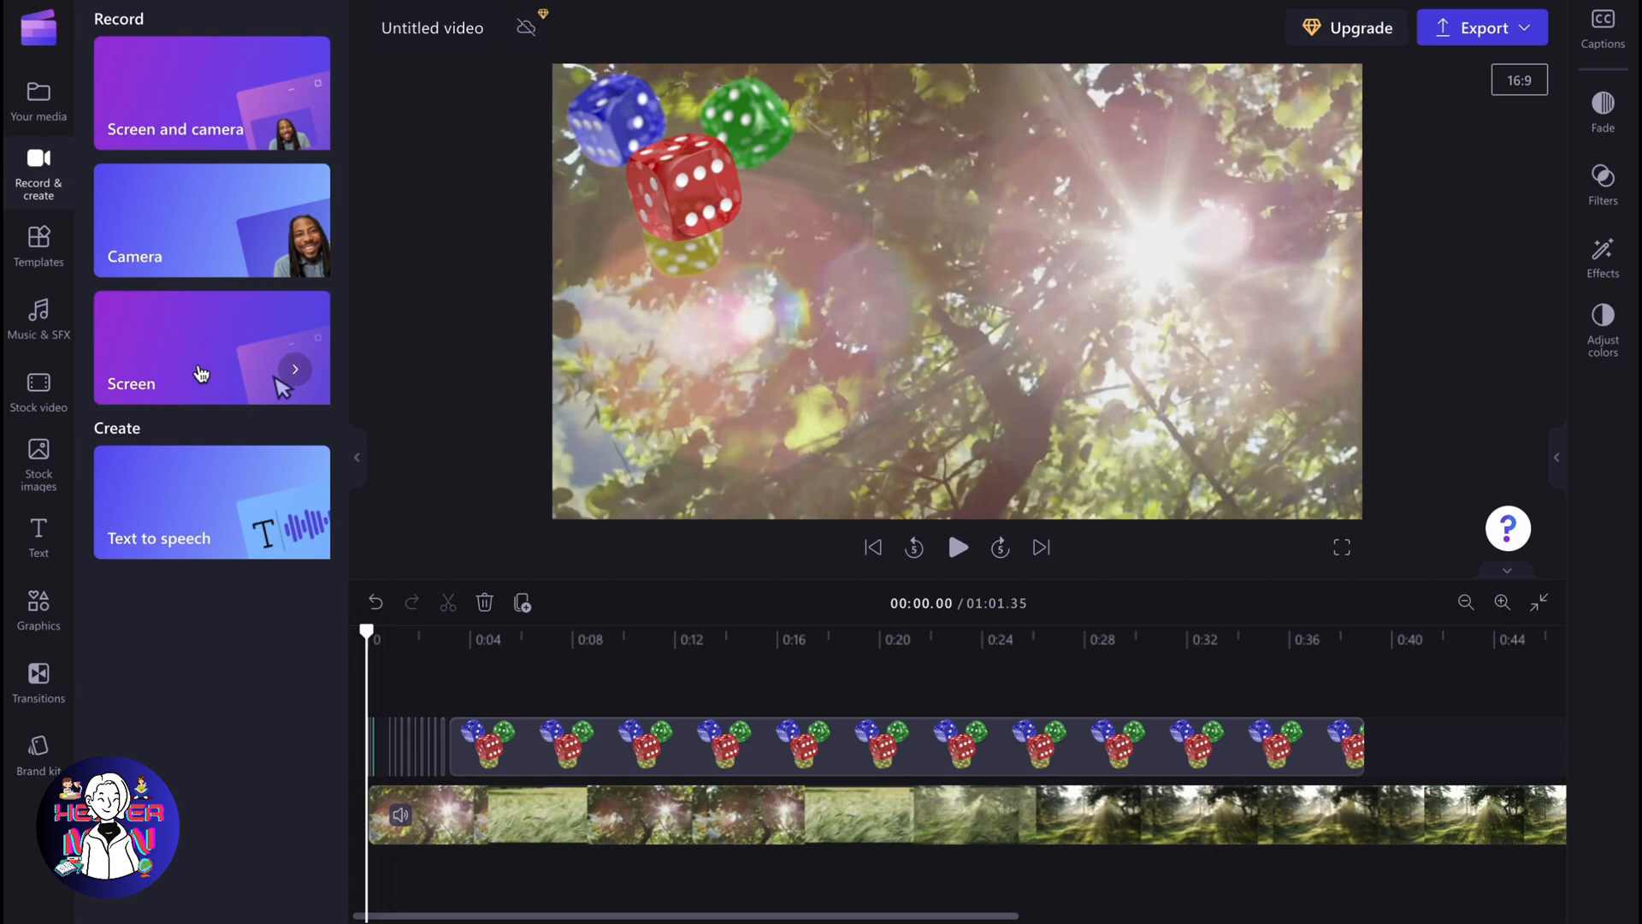
pyautogui.click(211, 347)
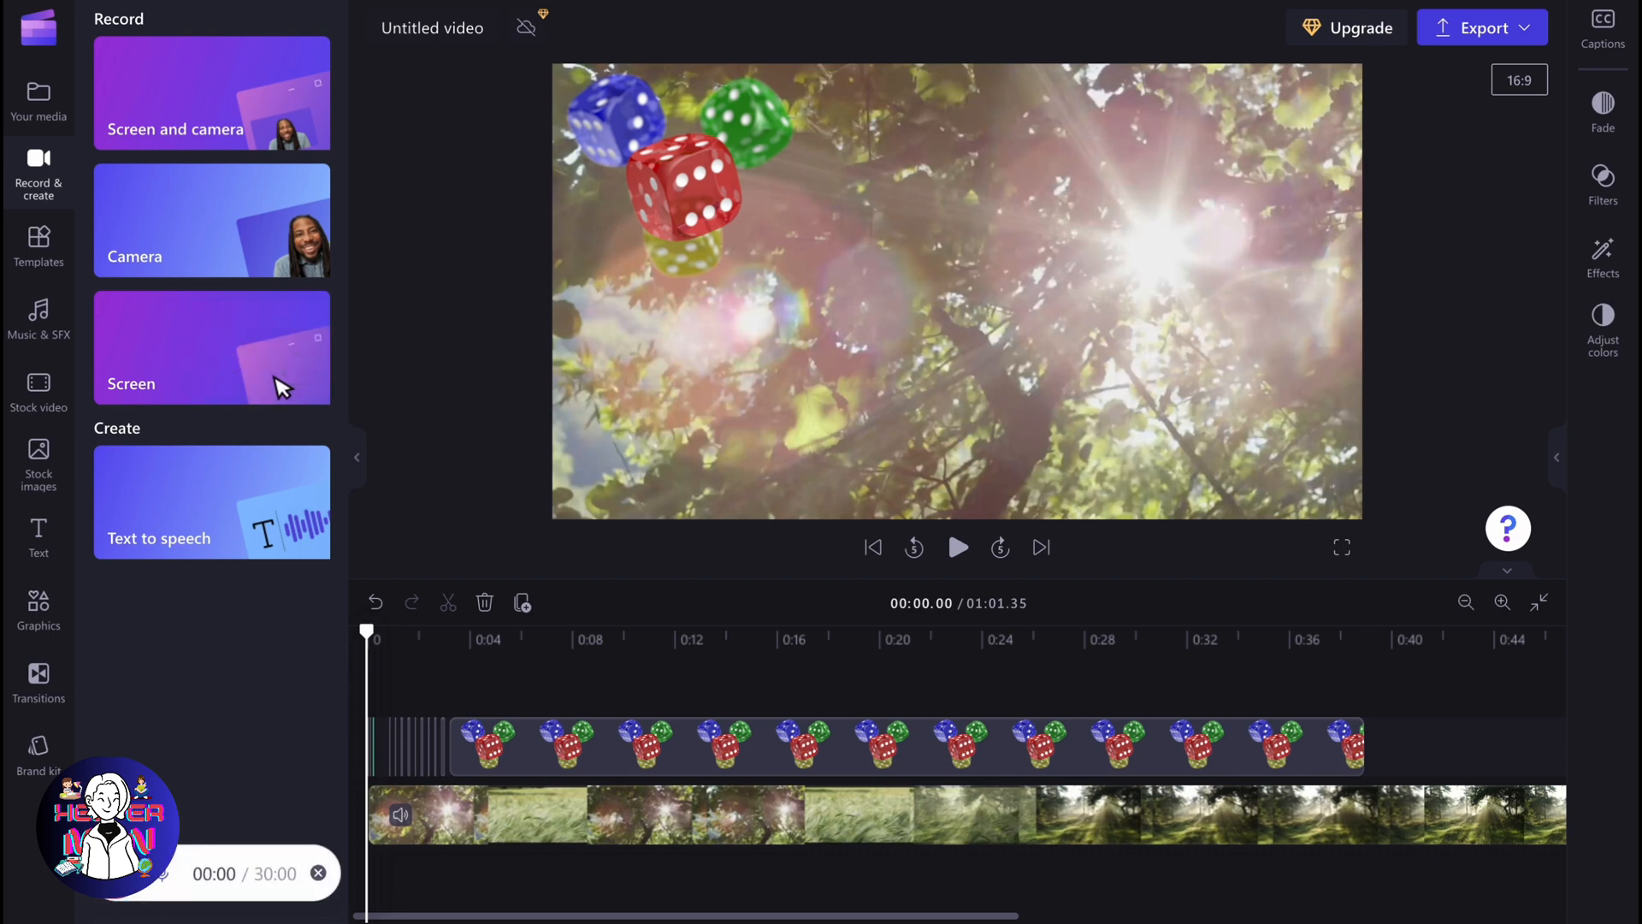
# Step: Share the Entire screen and capture the recording
pyautogui.click(210, 347)
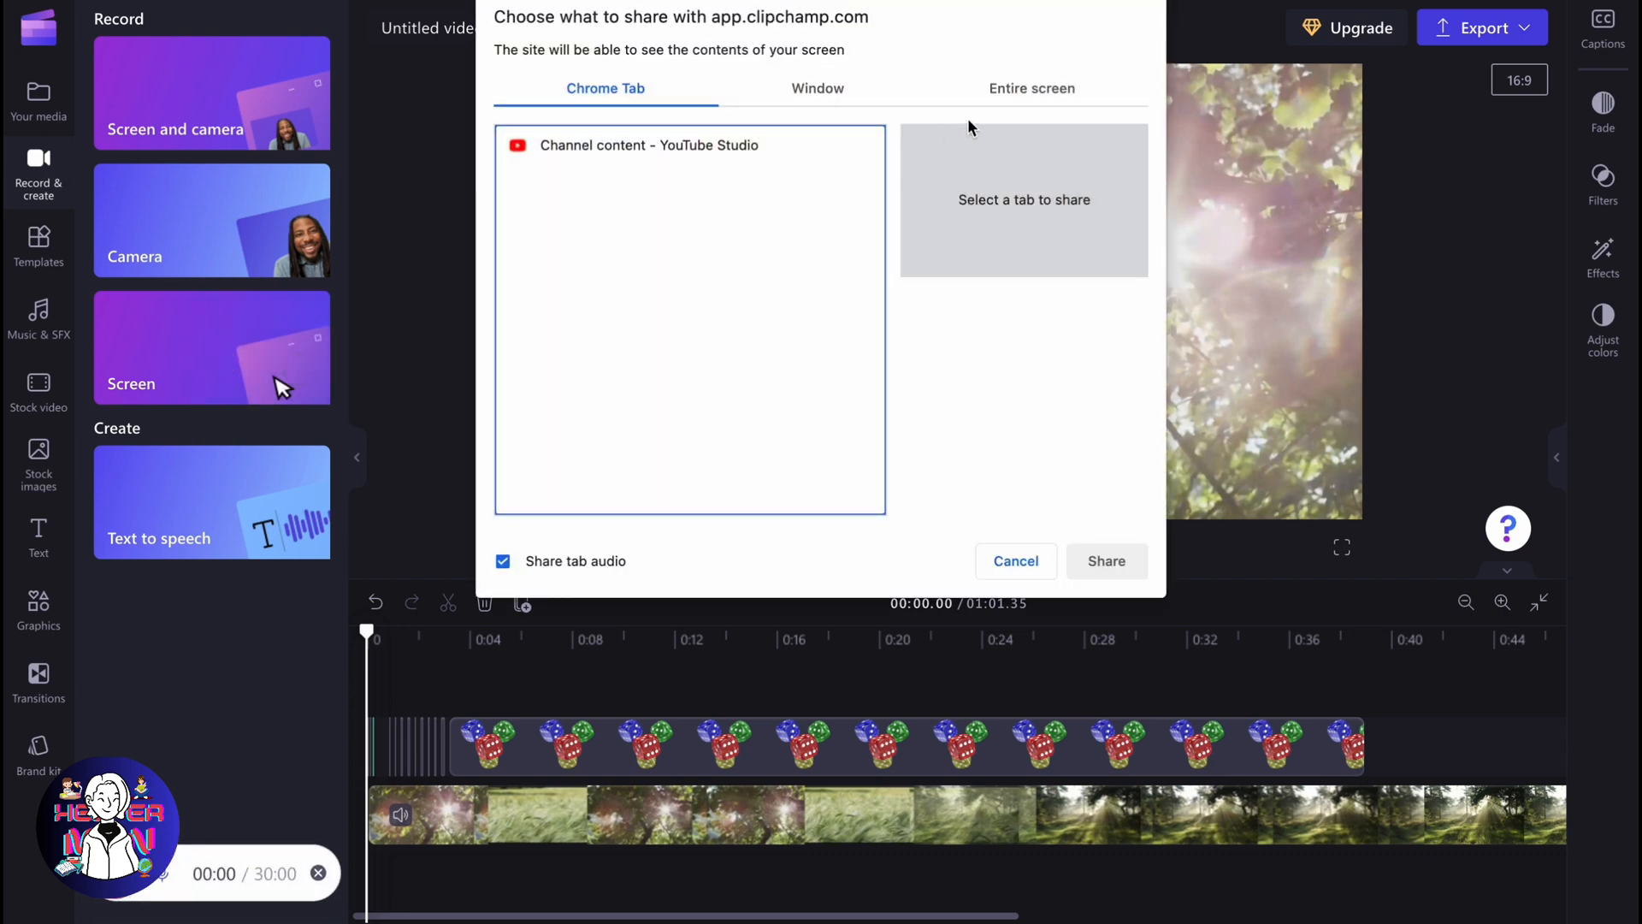
pyautogui.click(1029, 87)
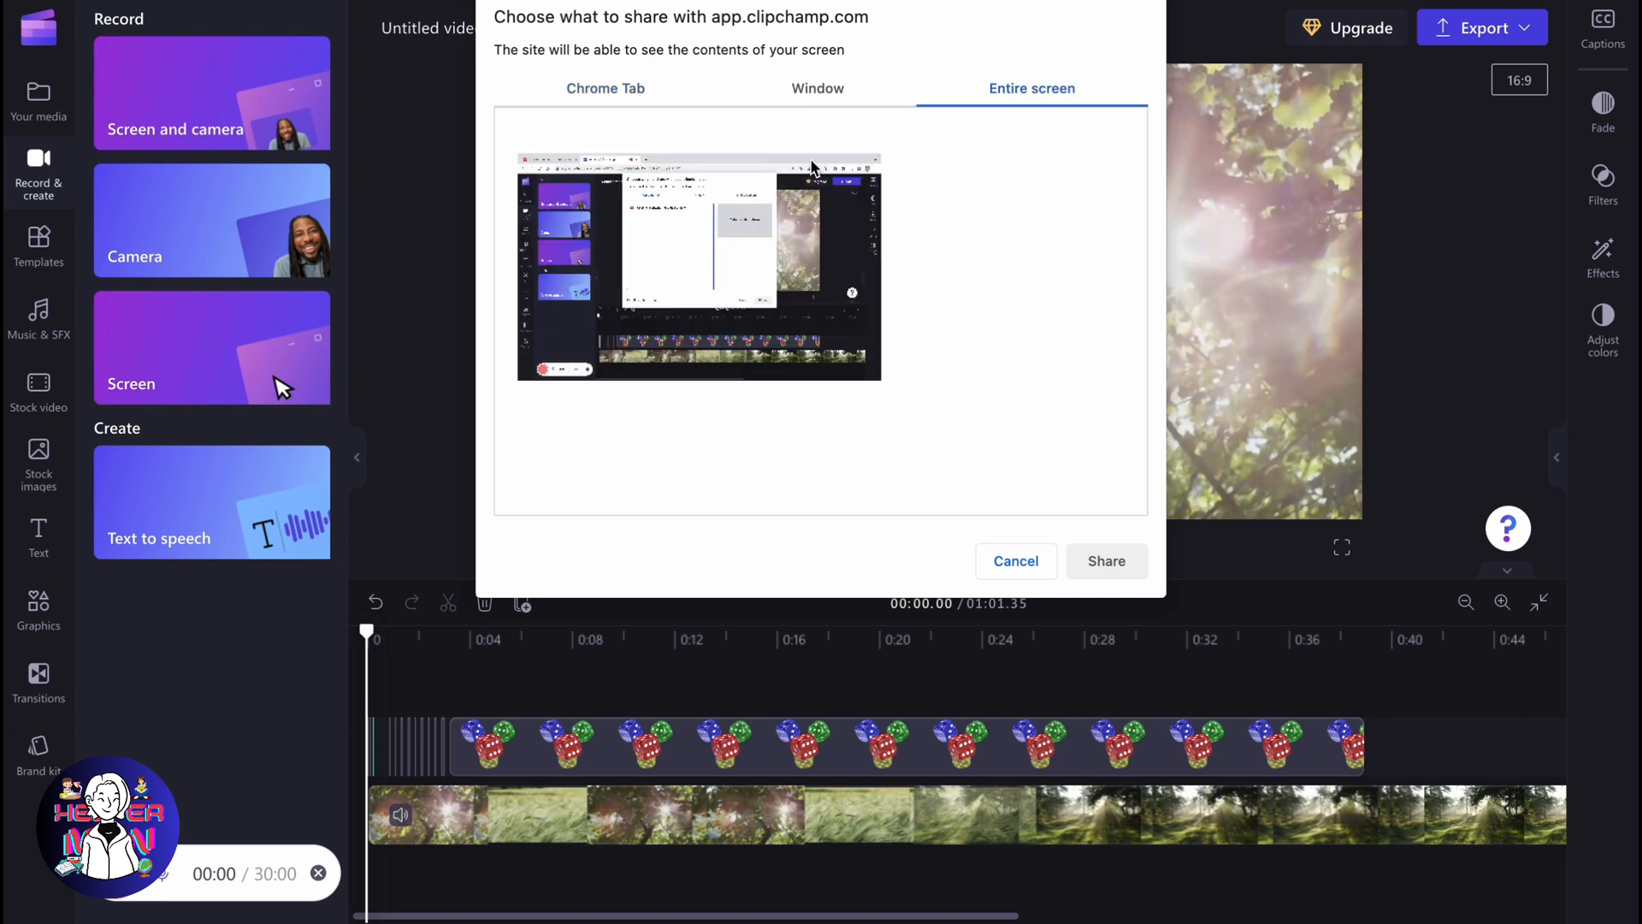
pyautogui.click(1106, 561)
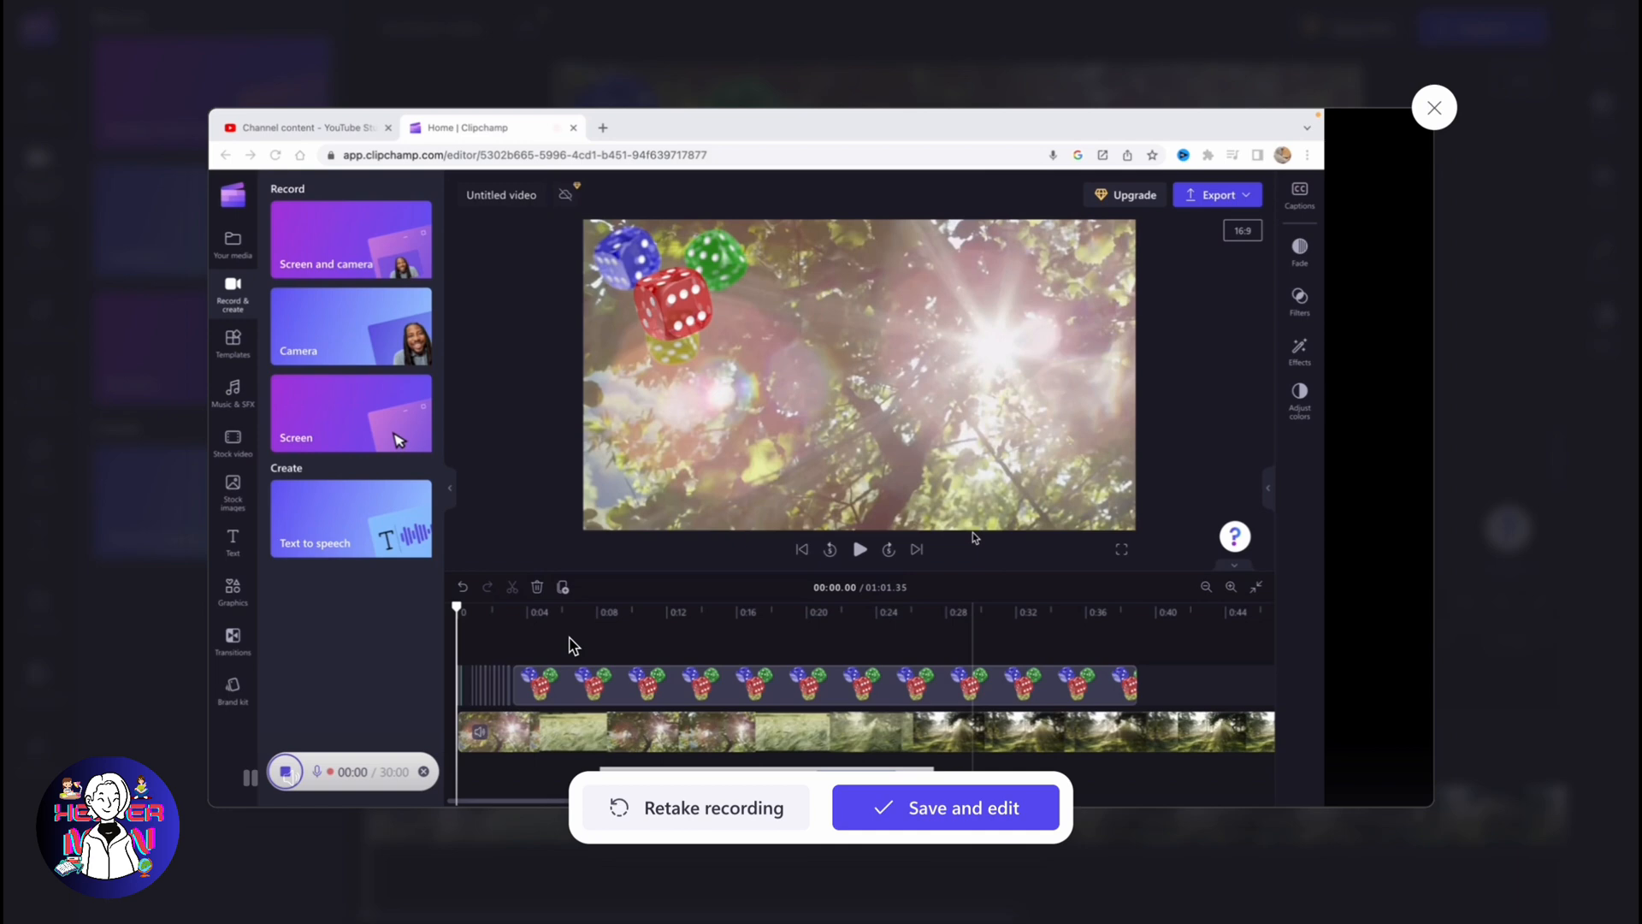
# Step: Save the recording to the media library and bring it into the editor
pyautogui.click(944, 807)
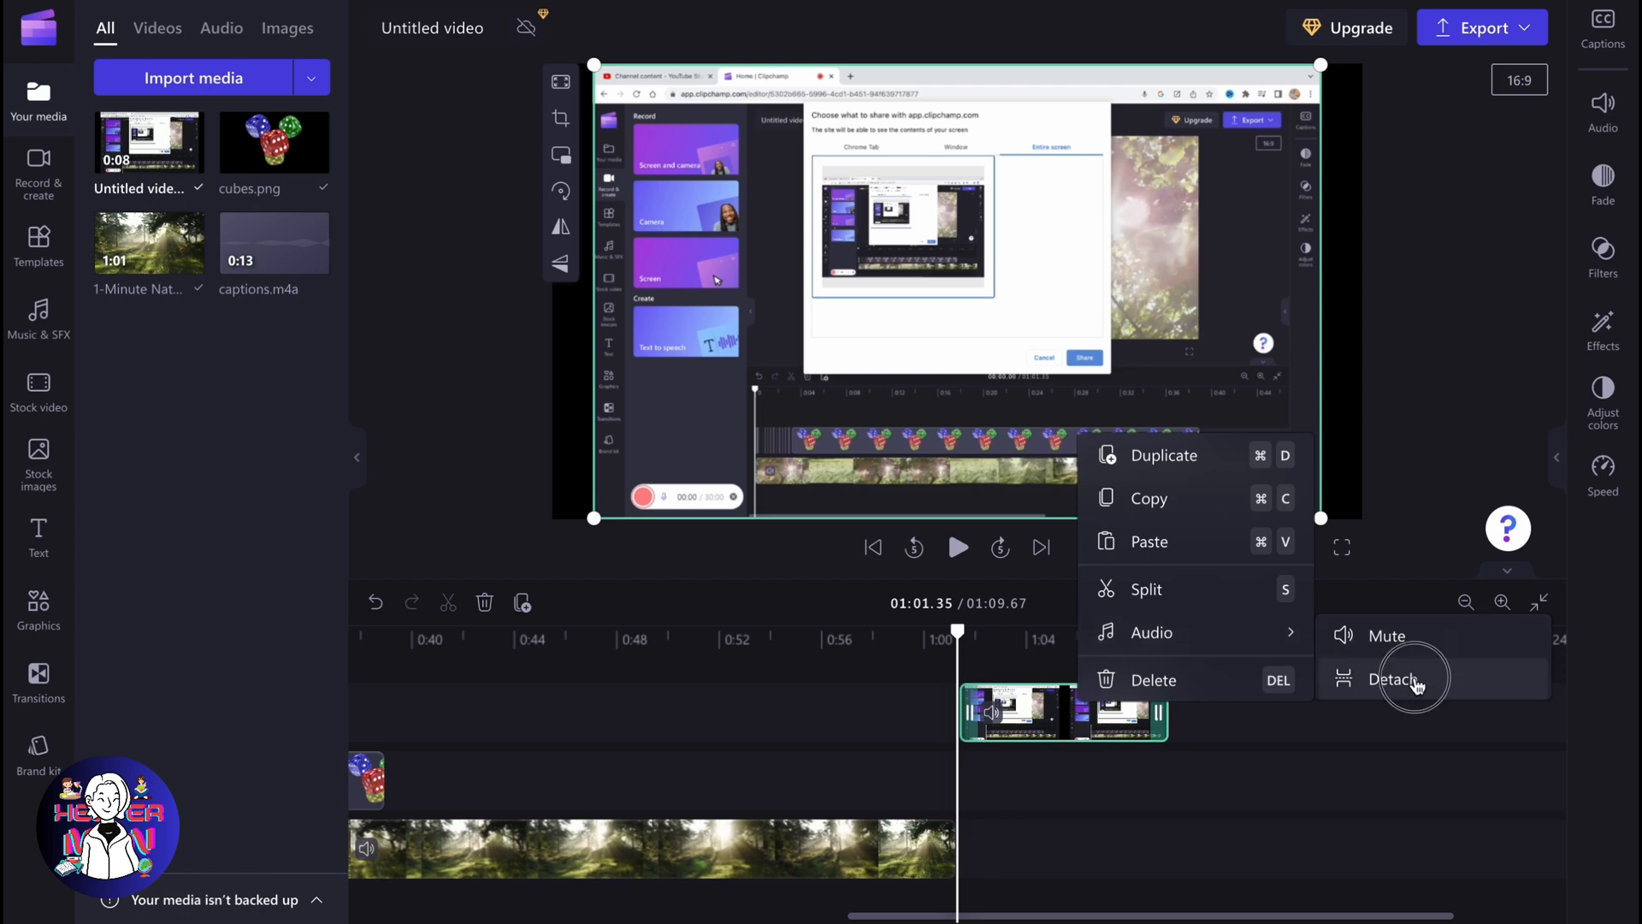
# Step: Detach the recording's audio into its own clip on a separate track
pyautogui.click(1393, 679)
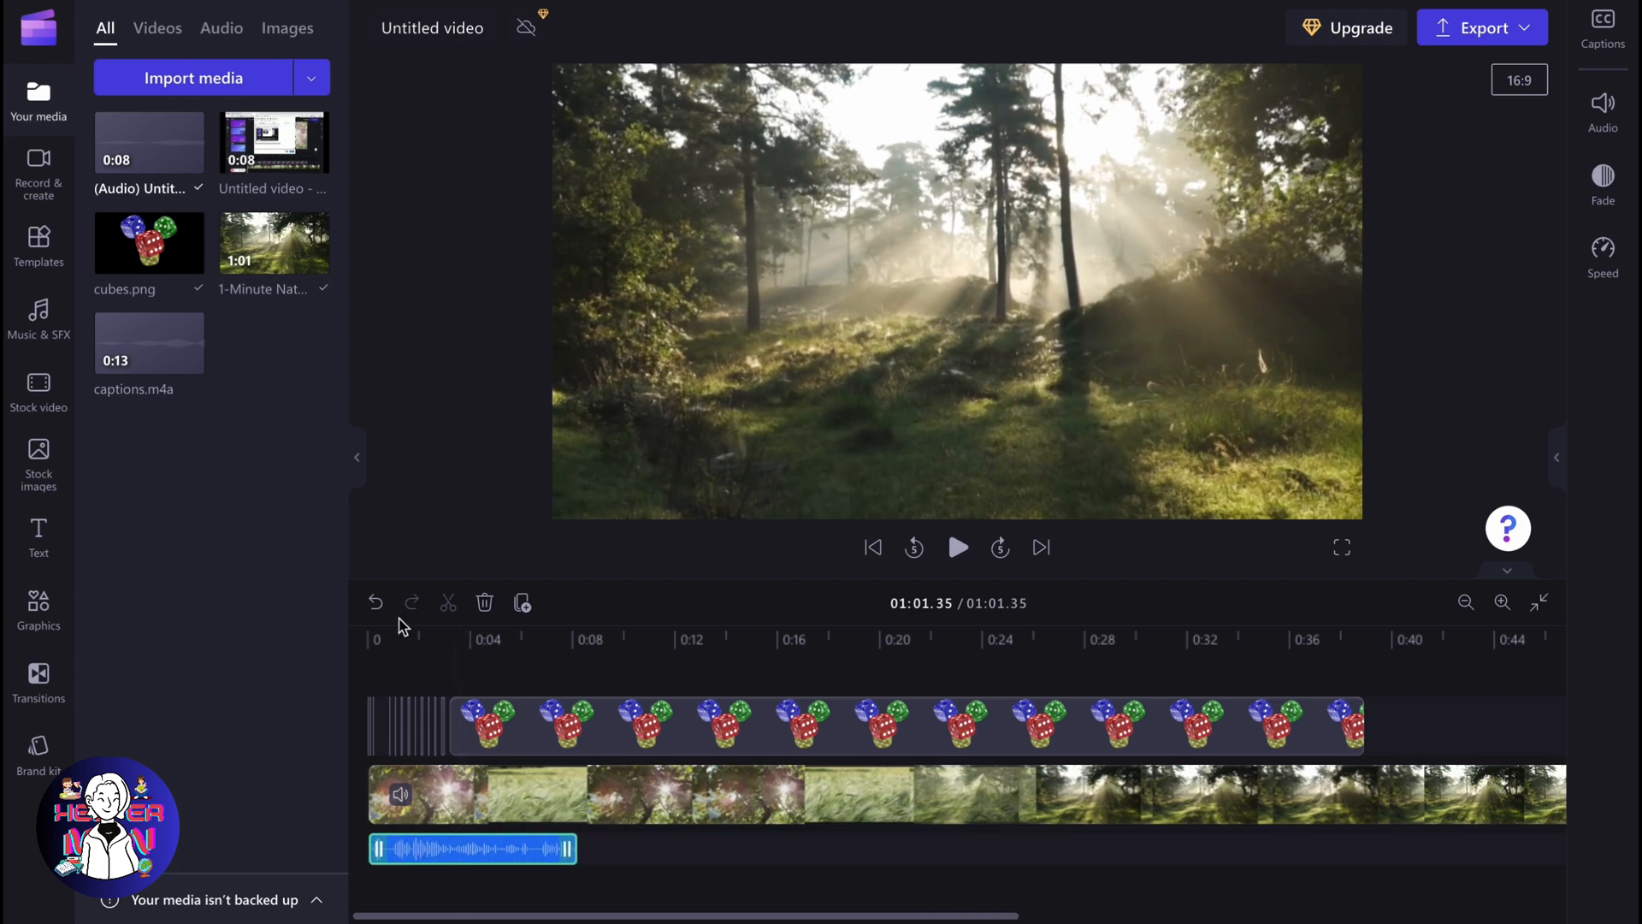
# Step: Show the Record & create options again beside the timeline
pyautogui.click(37, 173)
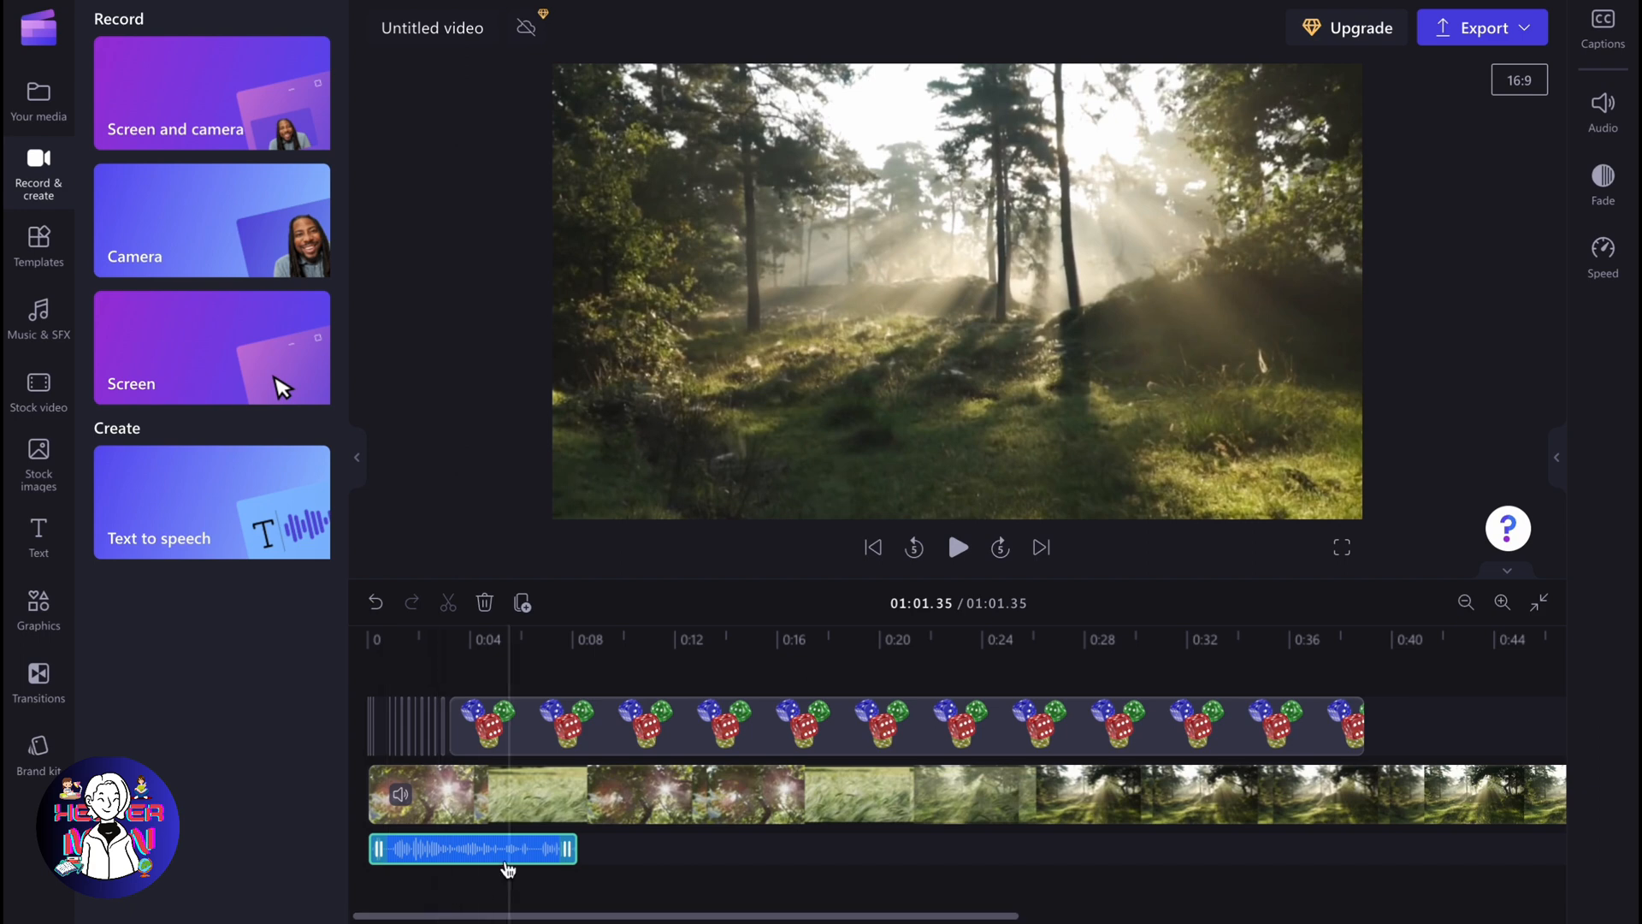
pyautogui.moveTo(1600, 248)
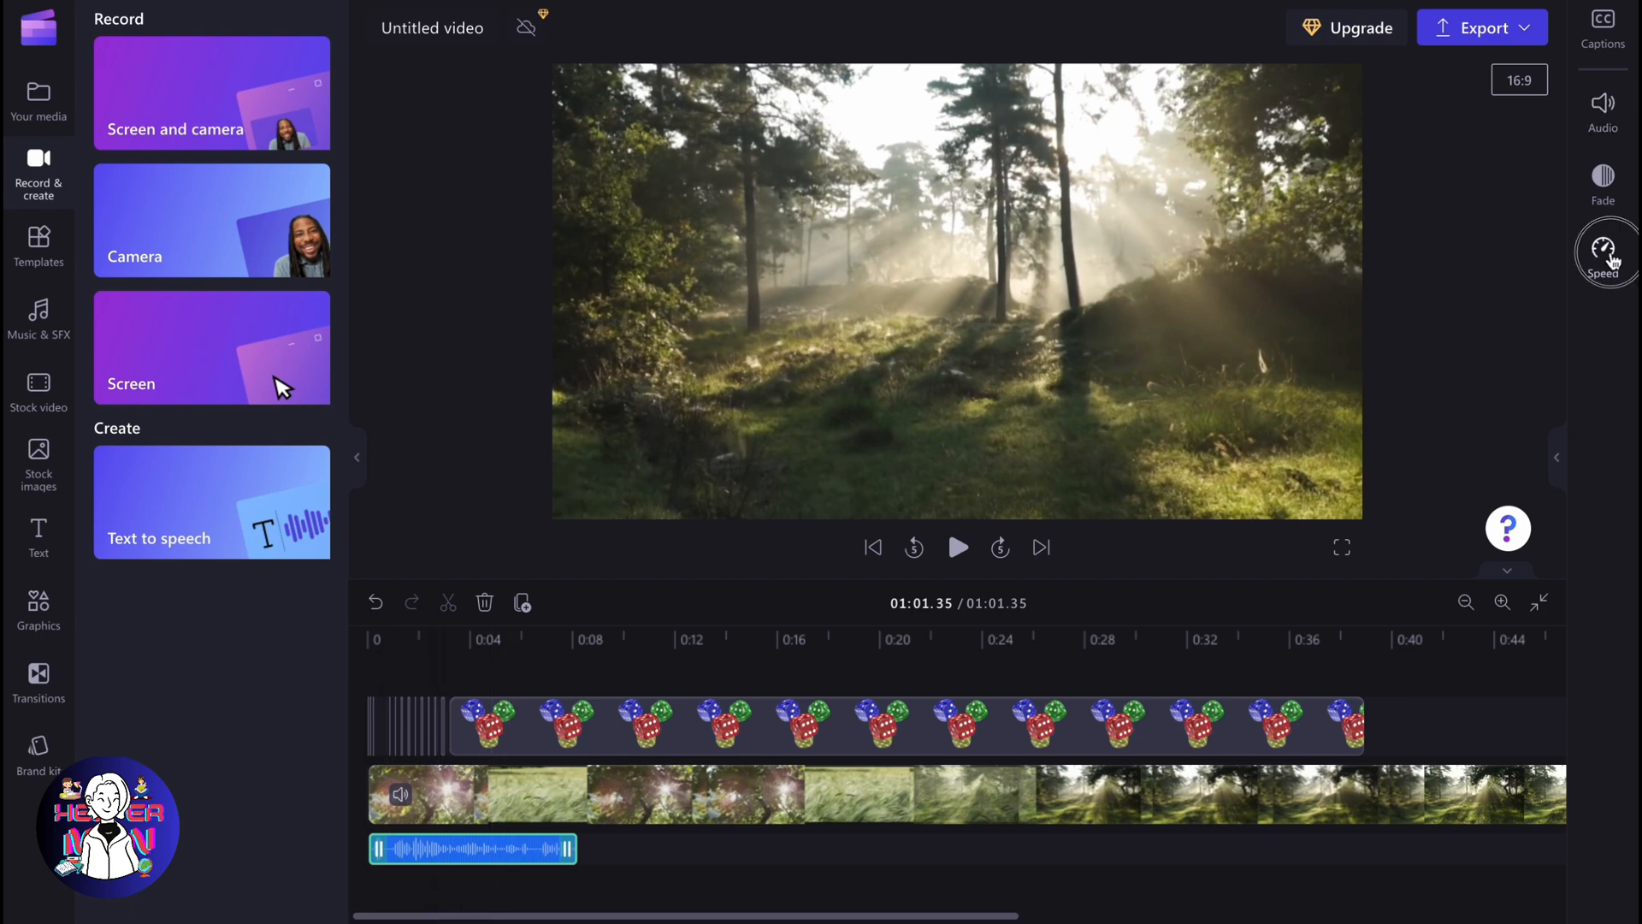
pyautogui.click(1601, 110)
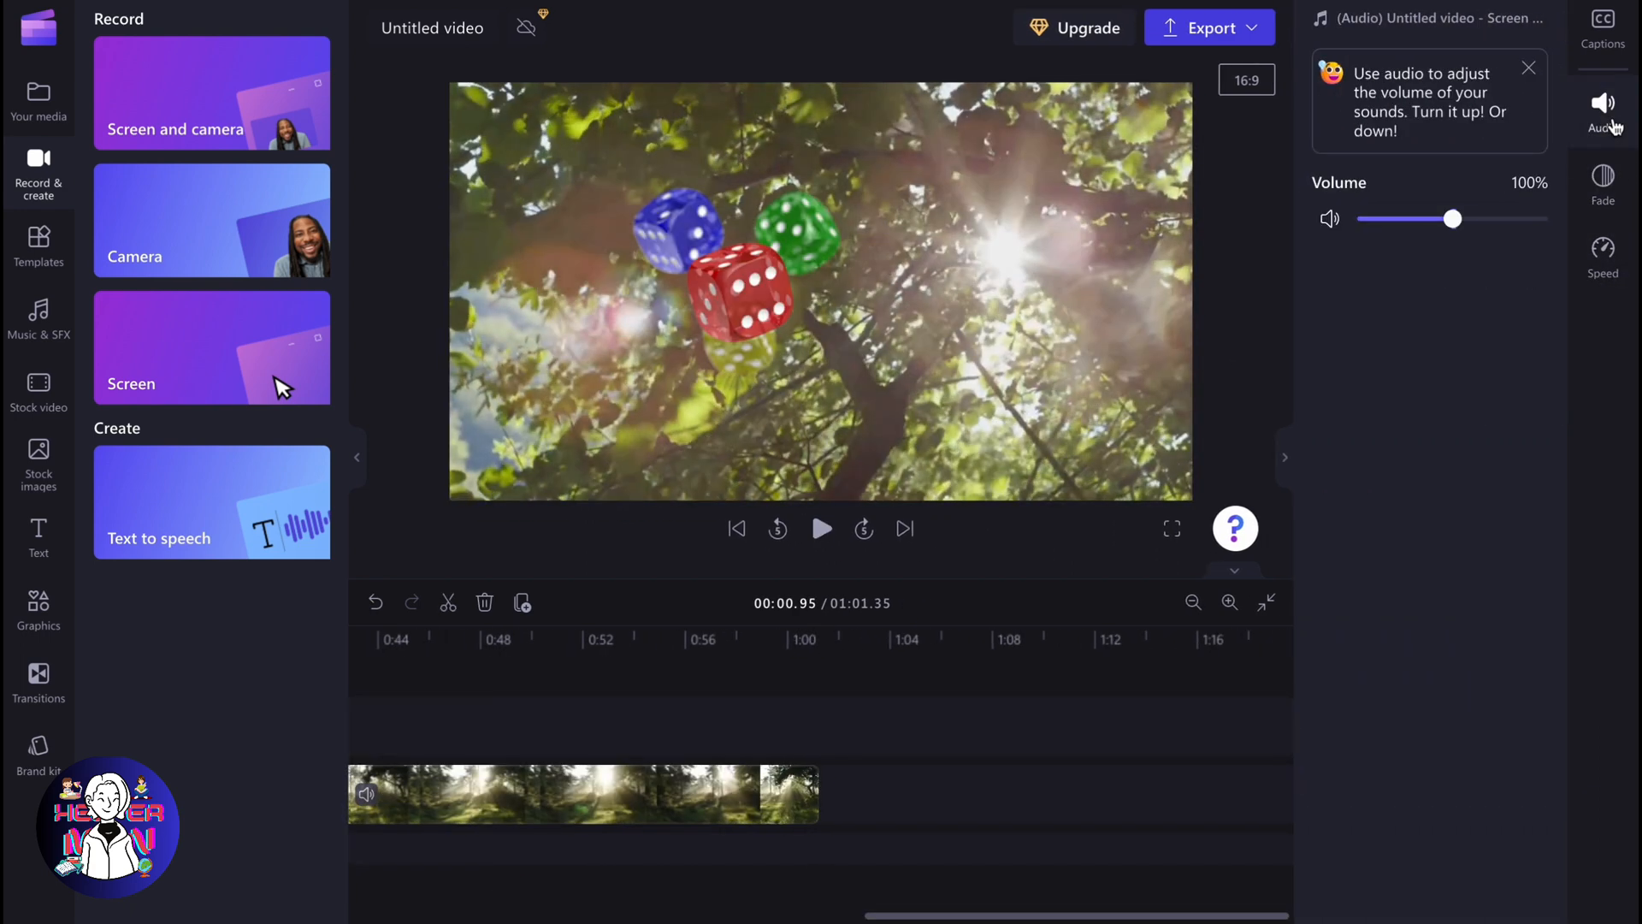
pyautogui.click(503, 638)
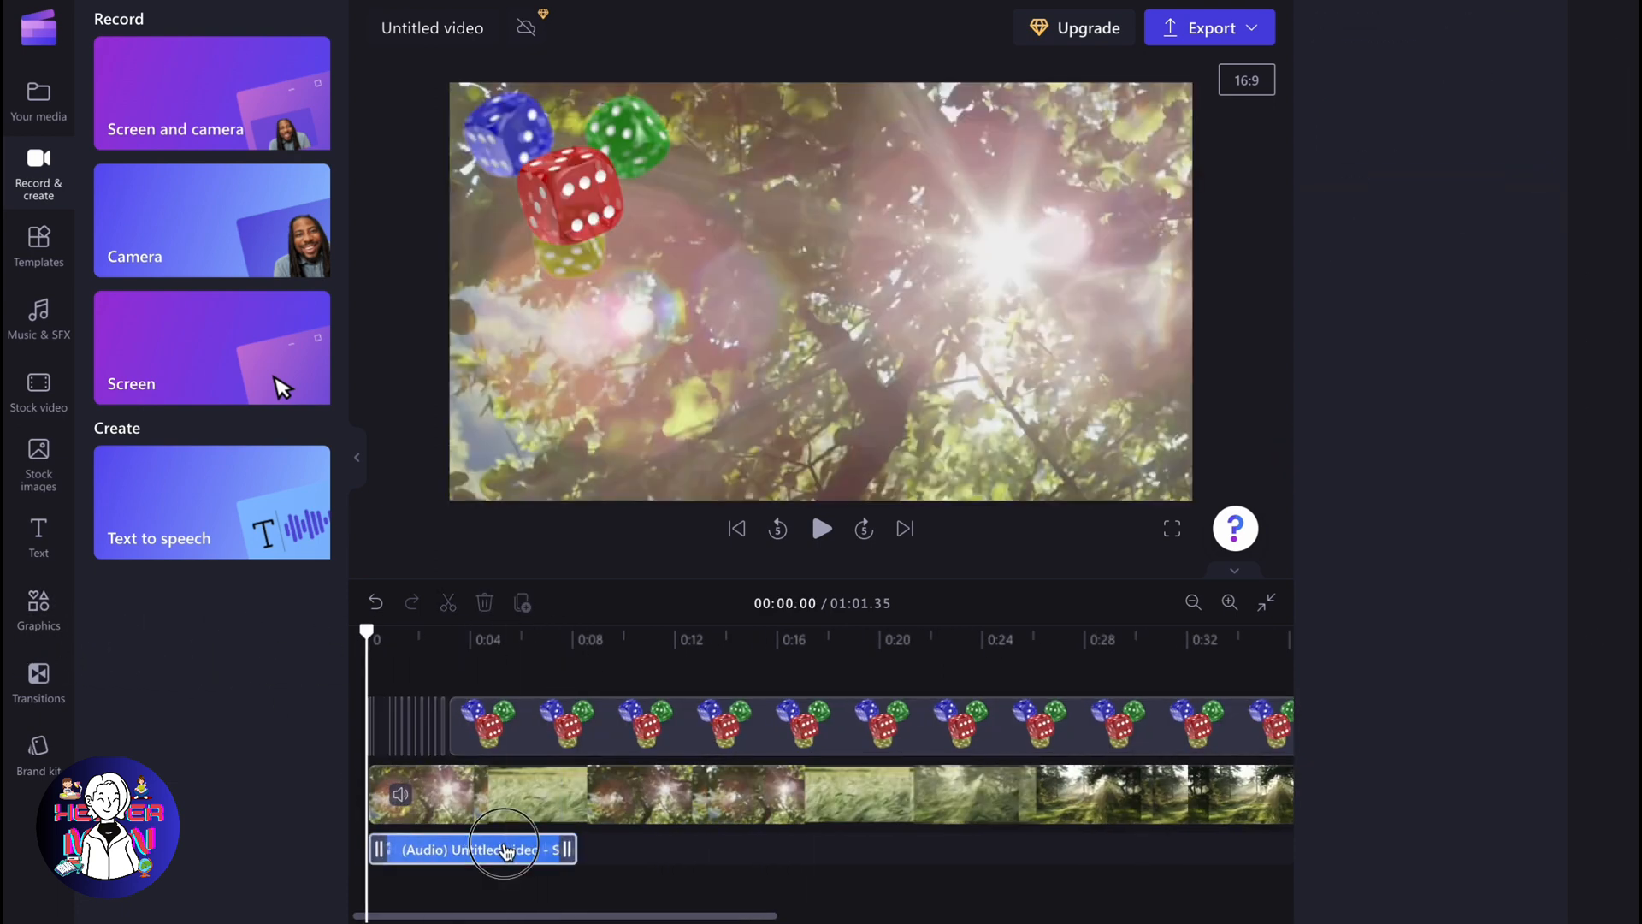
pyautogui.click(503, 848)
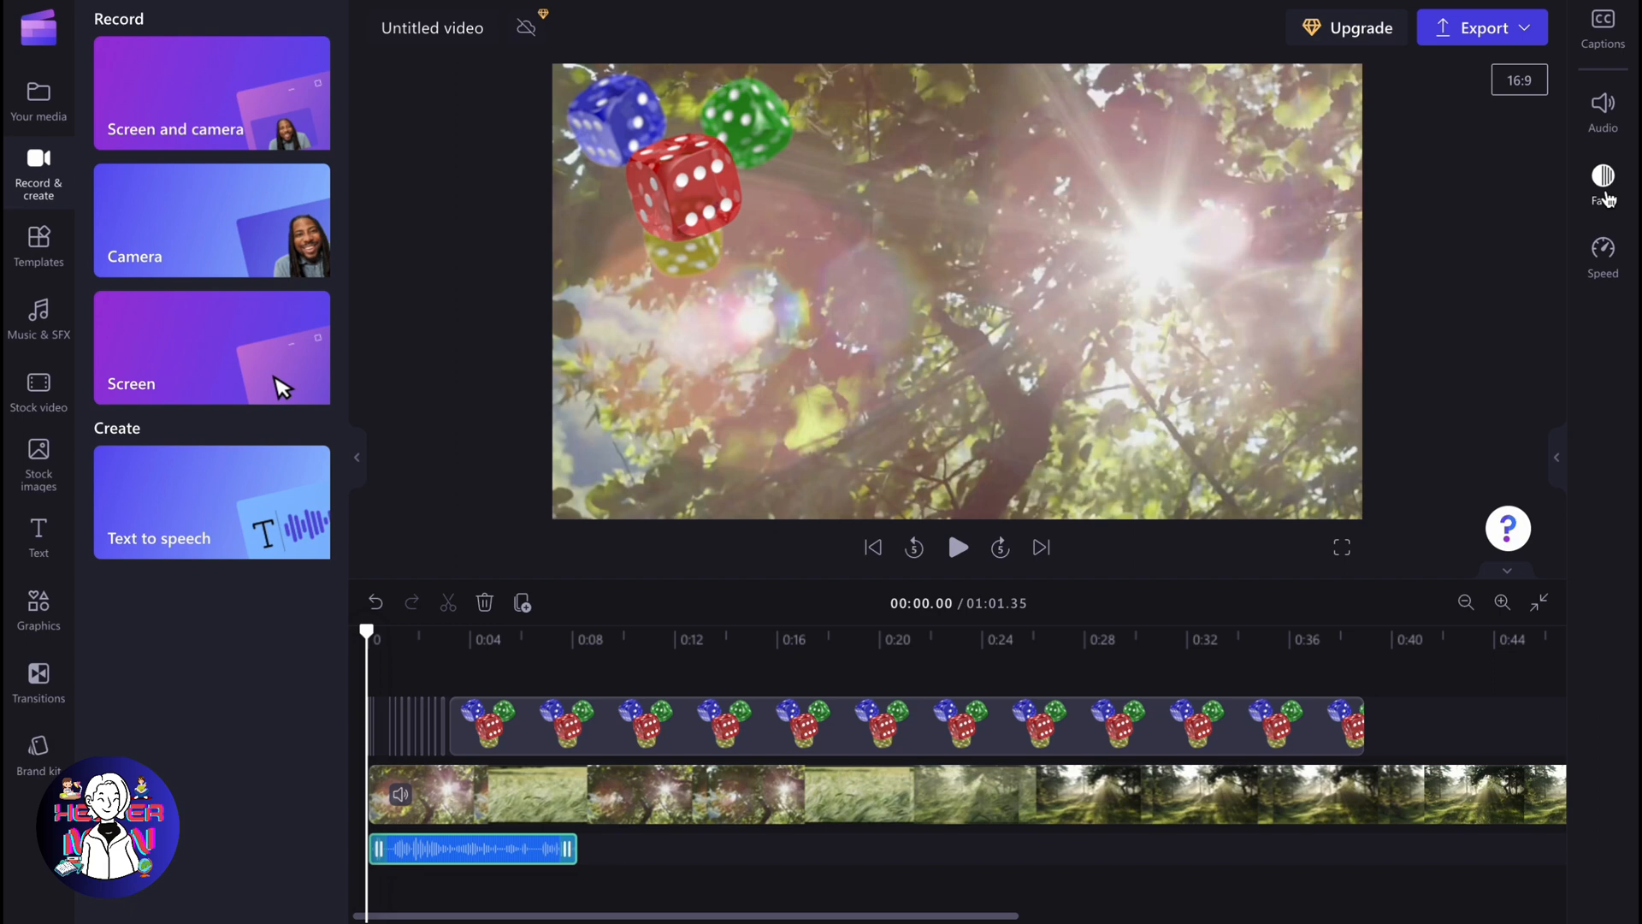
pyautogui.moveTo(1608, 196)
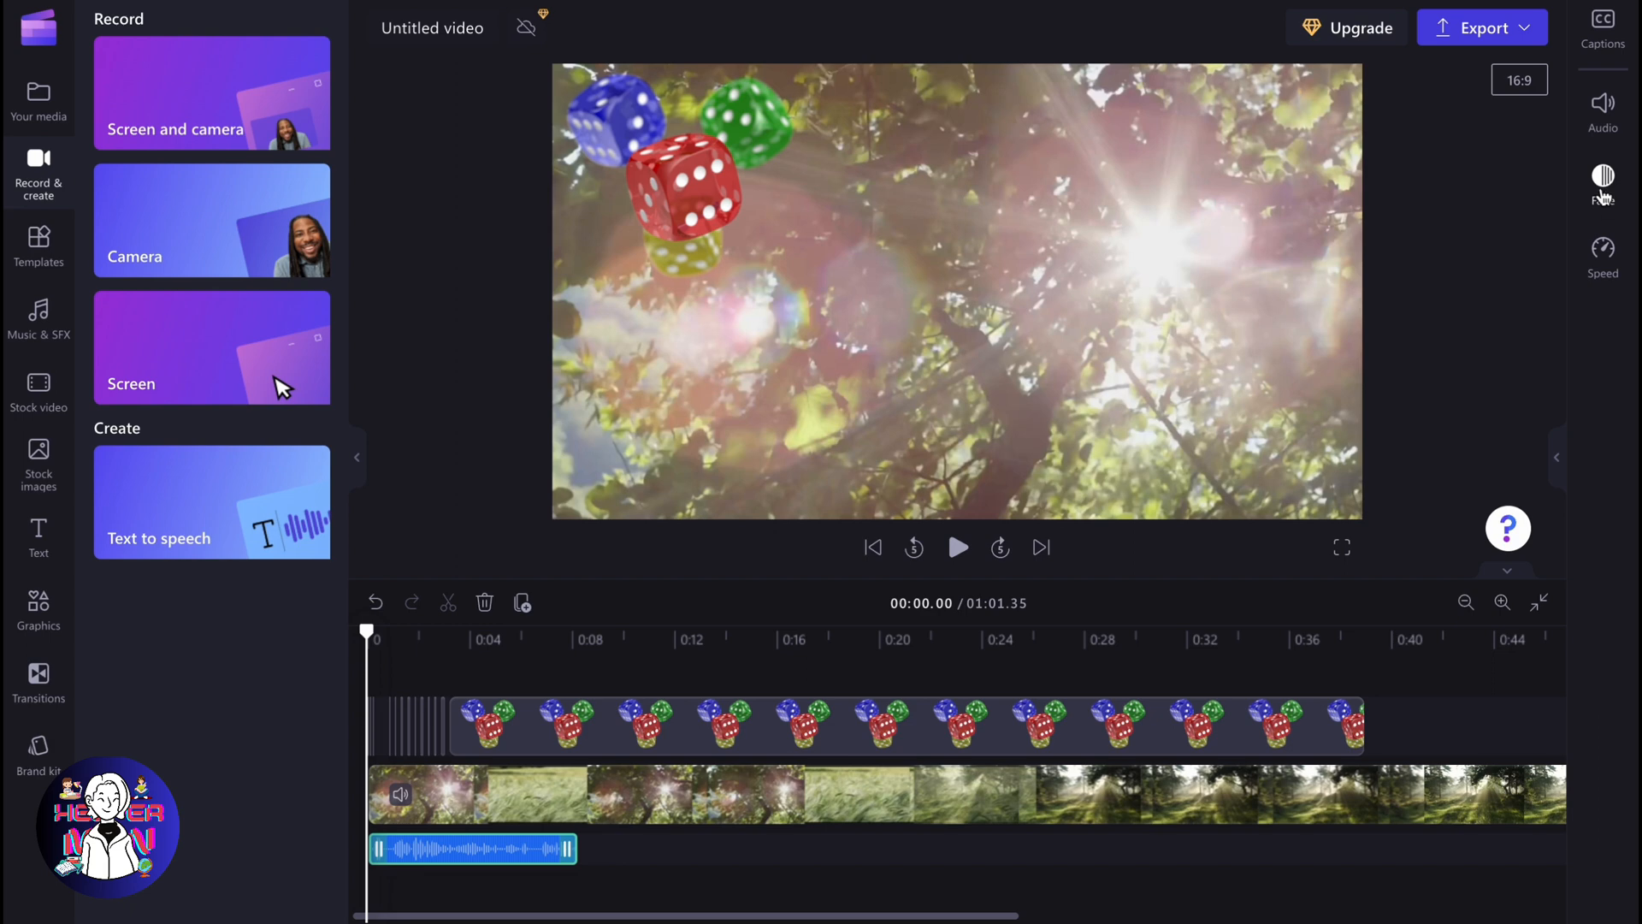